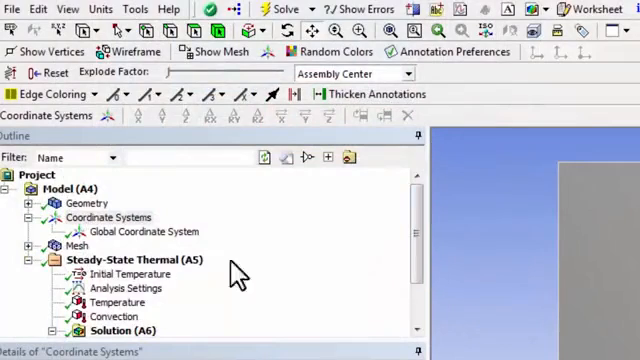
Insert a coordinate system in the Outline and name it My Coordinate System.
left_click(96, 216)
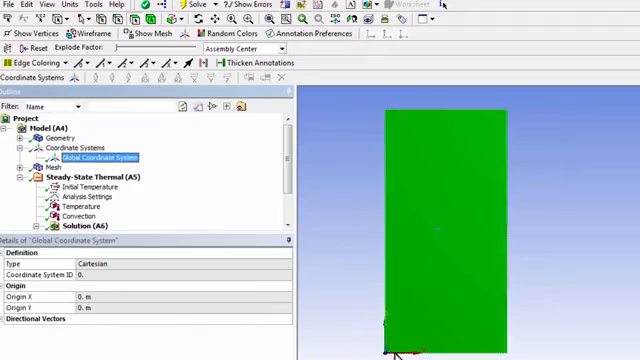
mouse_move(84, 158)
type("My Coordinate System")
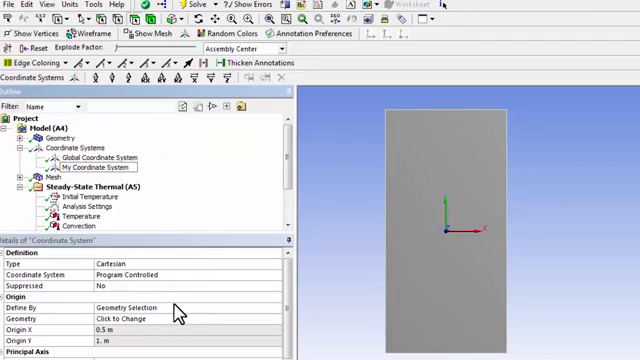
Insert a coordinate system defined by global coordinates with Origin X 0.5 m.
left_click(100, 170)
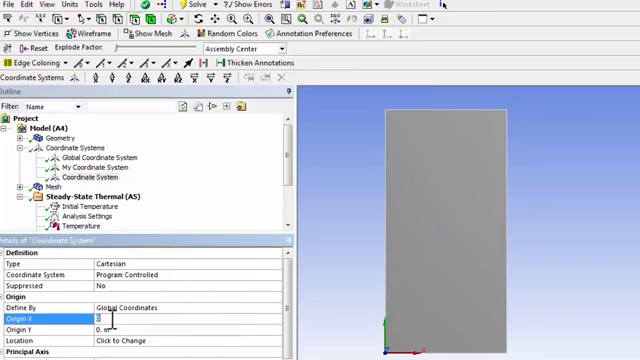
type("0.5")
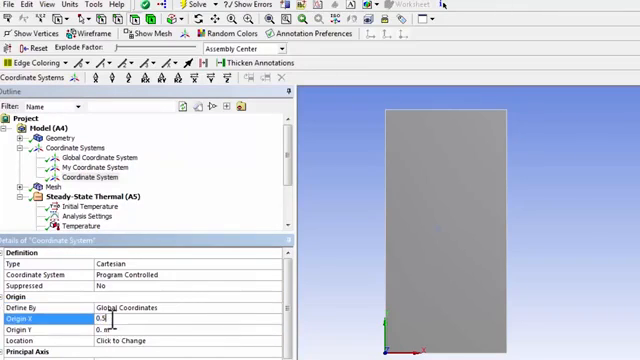
left_click(100, 328)
type("1")
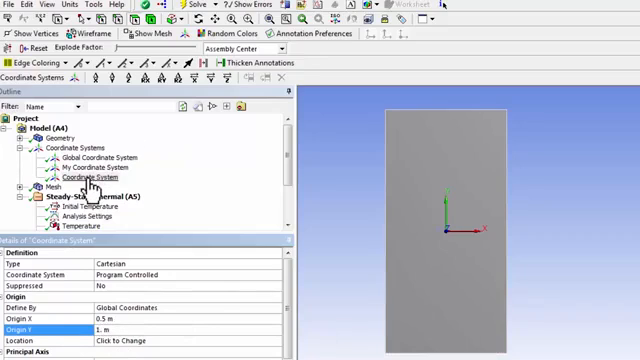
right_click(90, 178)
type("My ")
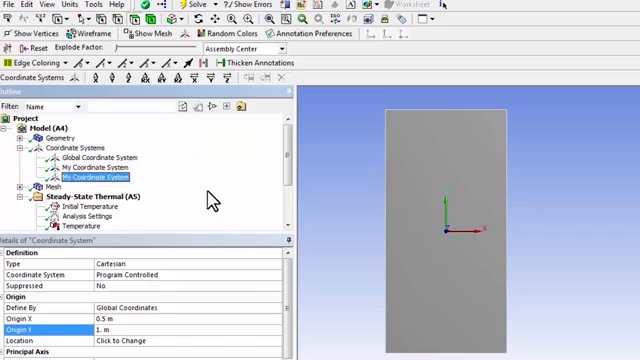
Add a temperature probe under Solution located by My Coordinate System.
scroll("down", 3)
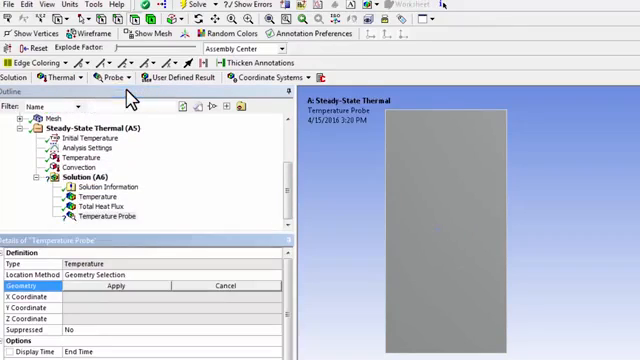
mouse_move(180, 286)
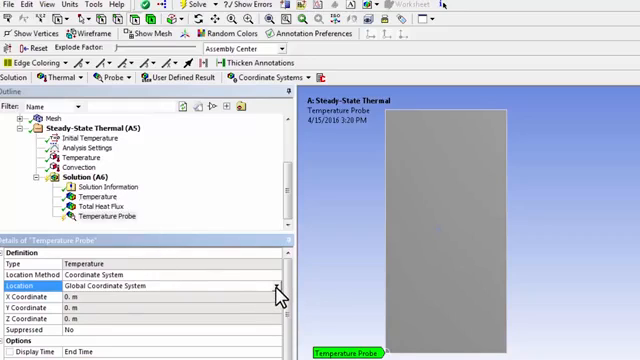
left_click(268, 284)
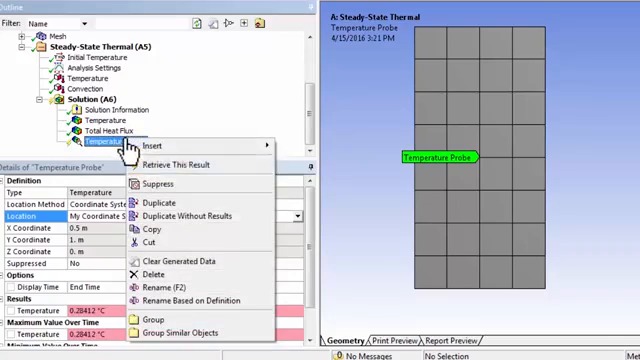
mouse_move(196, 164)
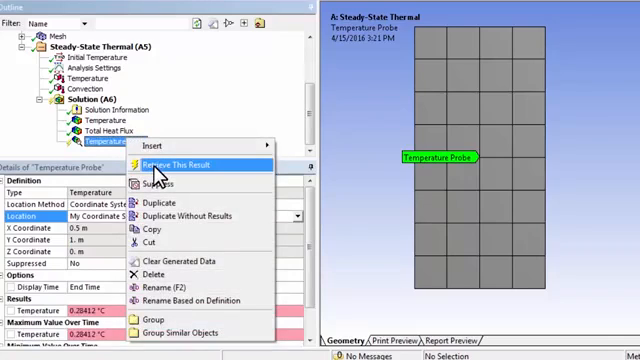